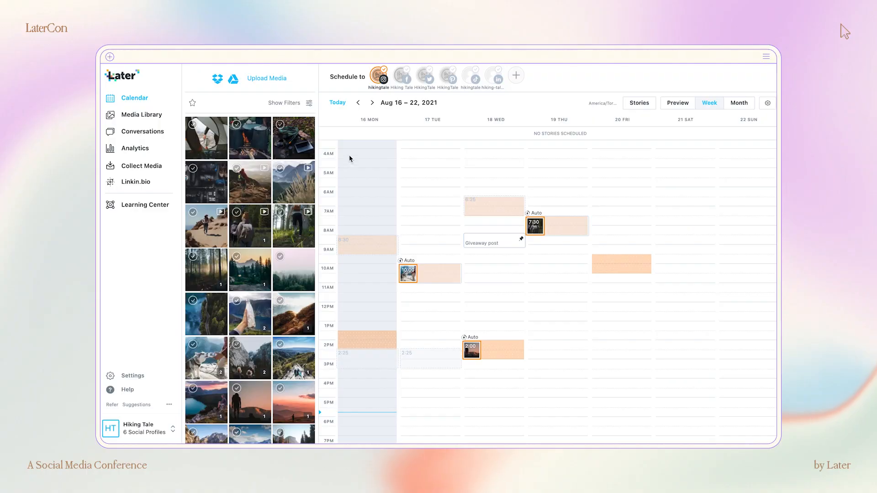
Briefly filter the media panel to Mountains-labelled items, then clear the filter.
click(309, 103)
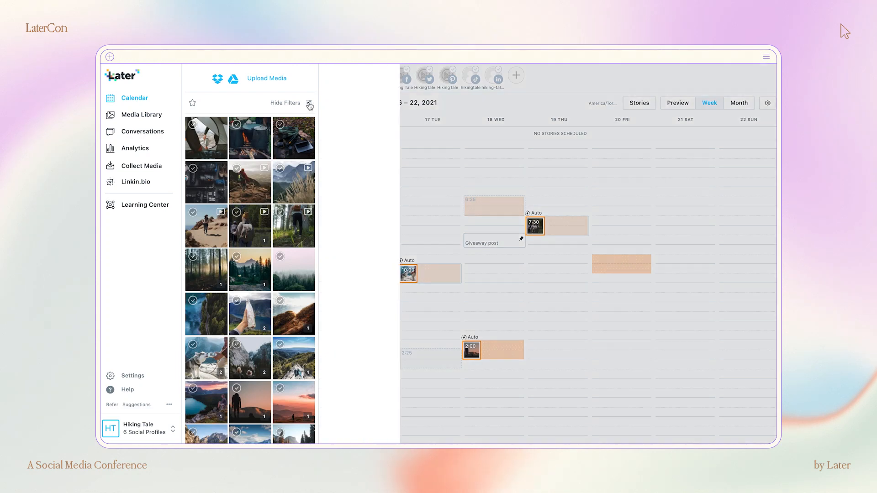
click(308, 103)
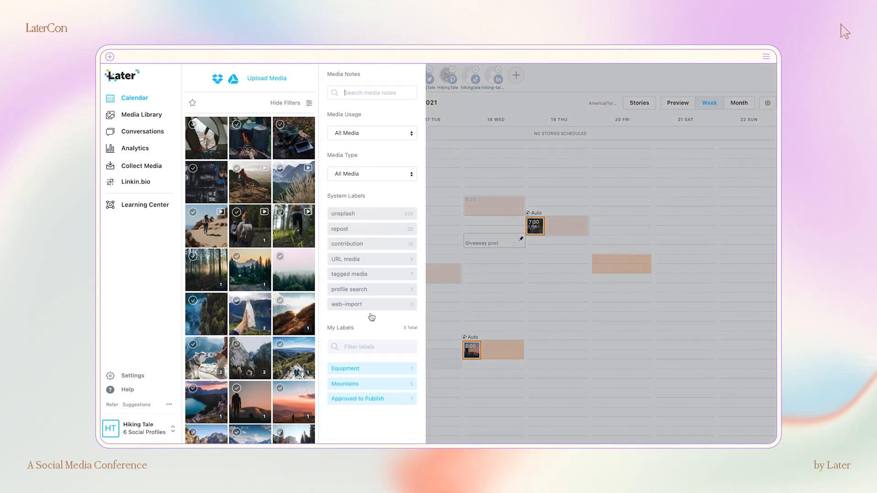
click(349, 384)
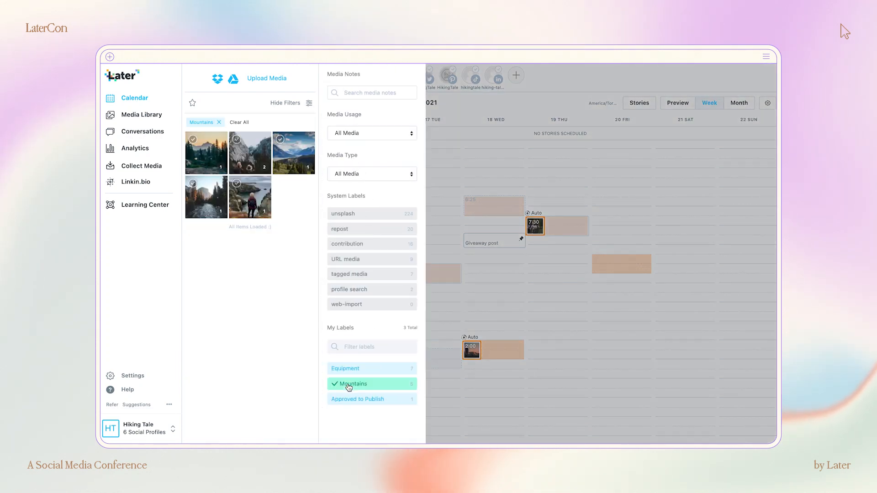
click(348, 384)
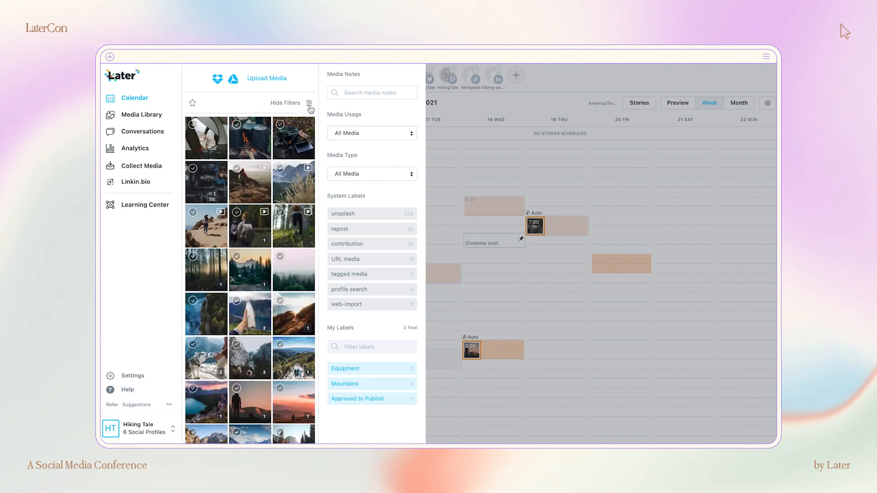
click(308, 102)
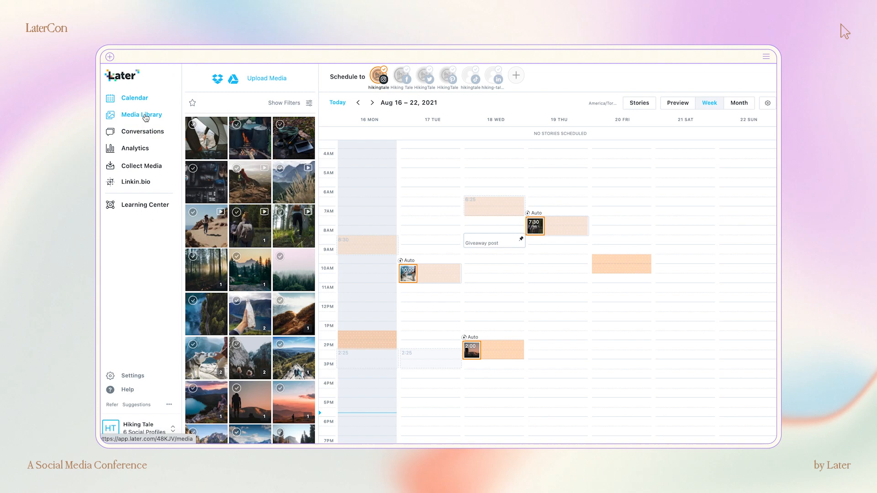
Show the full Media Library, filtering briefly to the 7 Equipment items before returning to all 294.
click(141, 114)
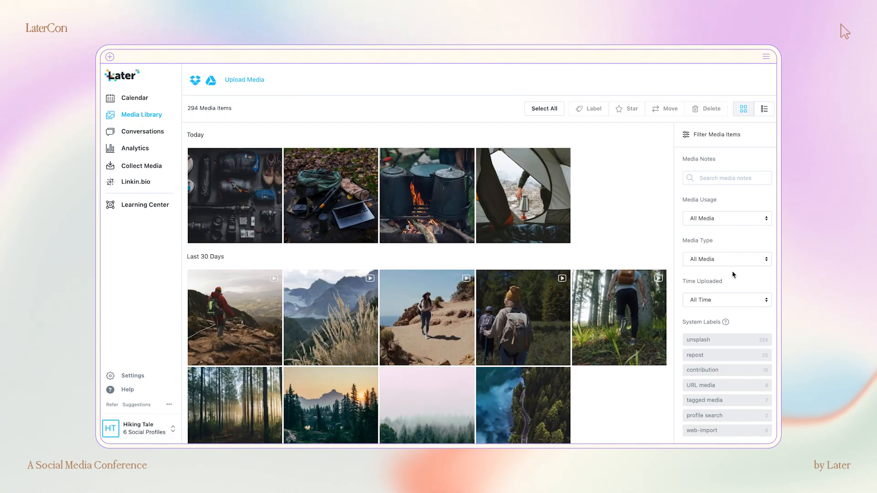
scroll(down, 3)
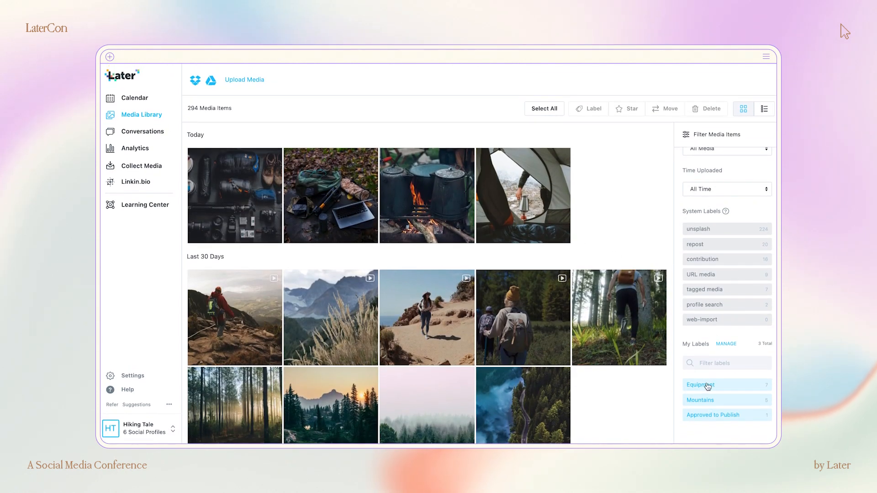
click(706, 384)
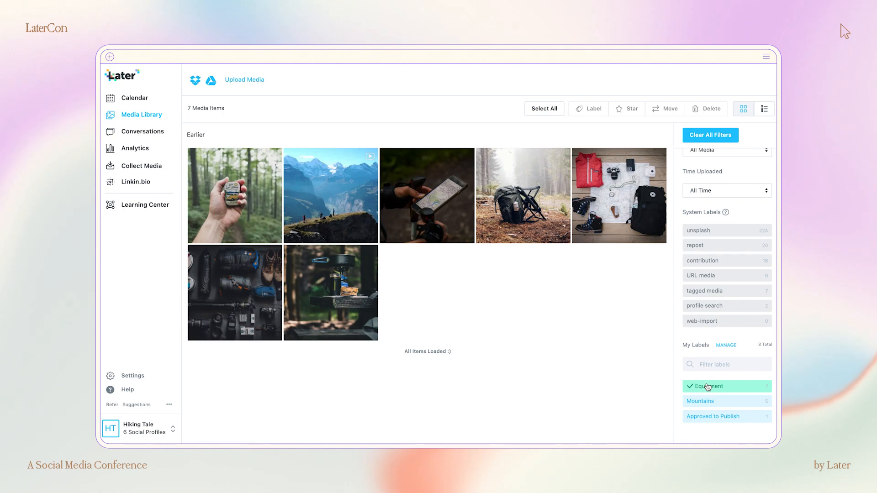
click(708, 386)
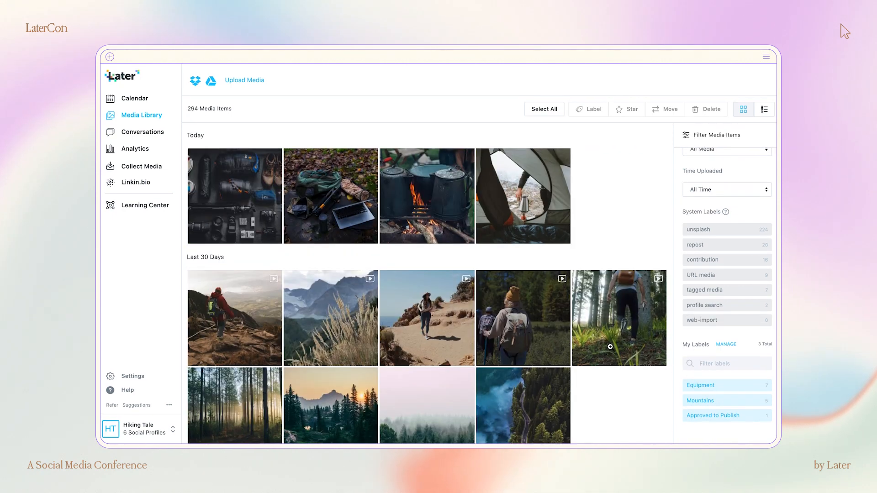
Browse down the library and select an orange-toned autumn photo.
scroll(down, 3)
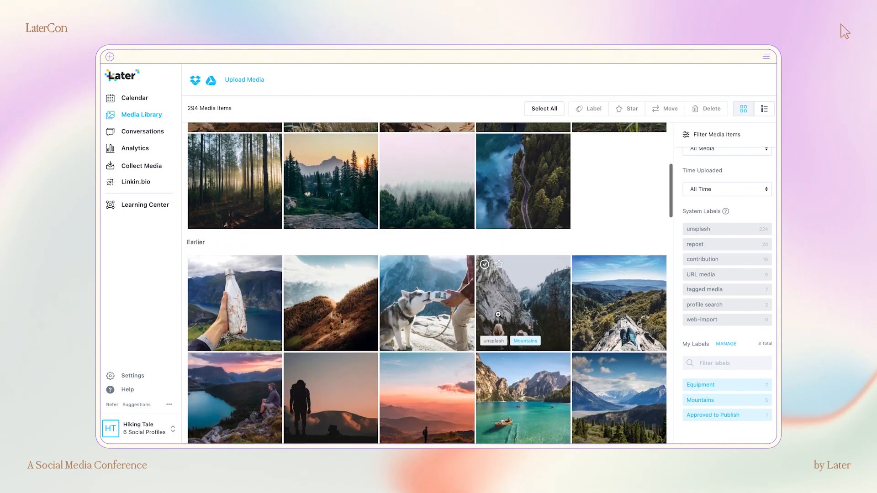
scroll(down, 3)
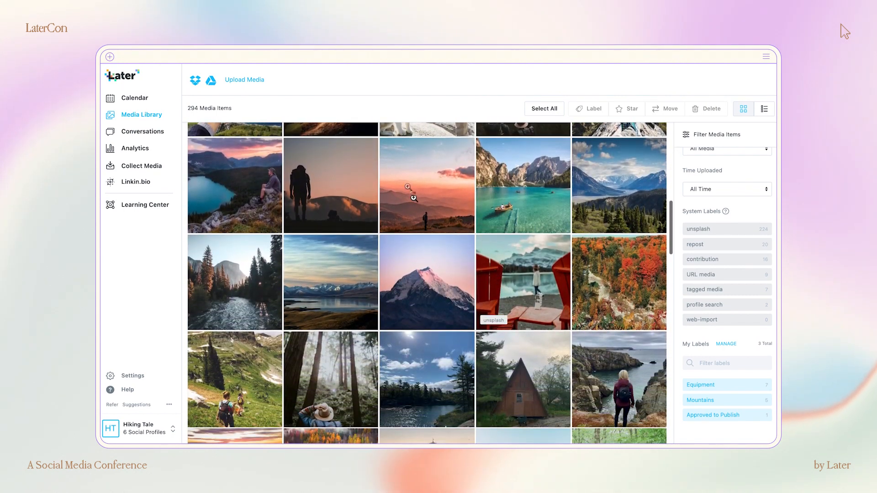
click(412, 197)
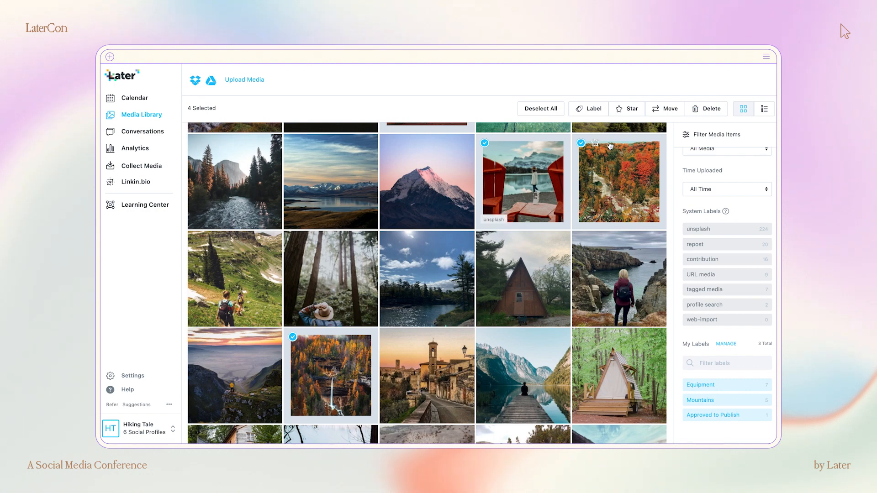
Create the label 'Orange' and apply it to the four selected photos.
click(588, 109)
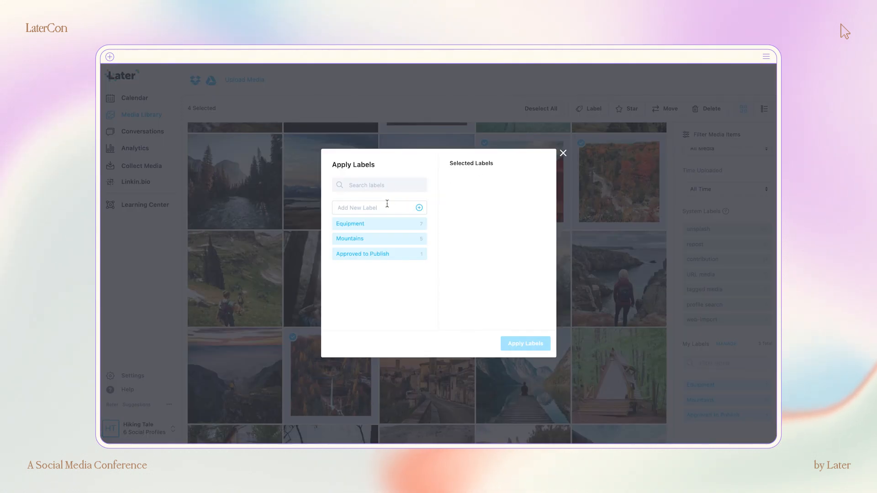
text(Orange)
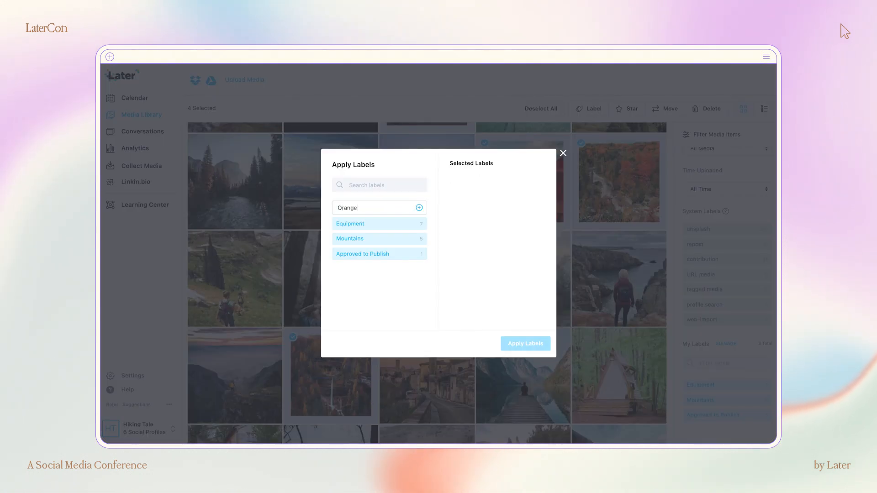
click(419, 208)
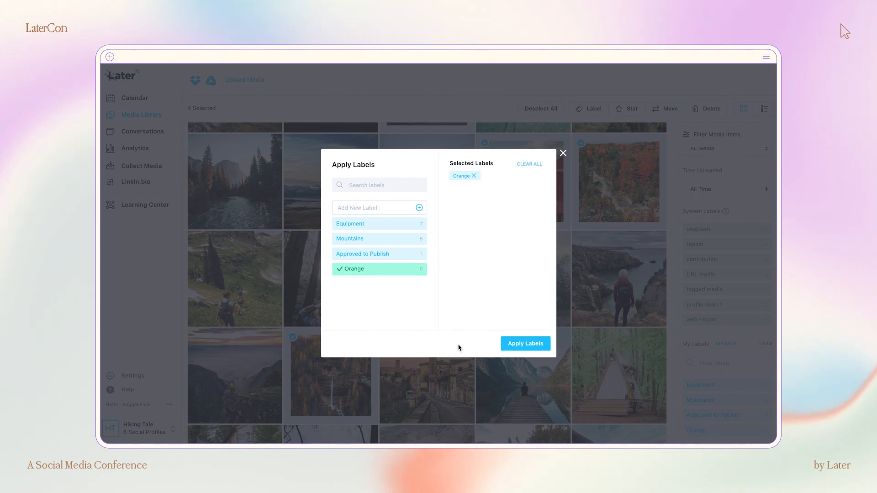
click(525, 343)
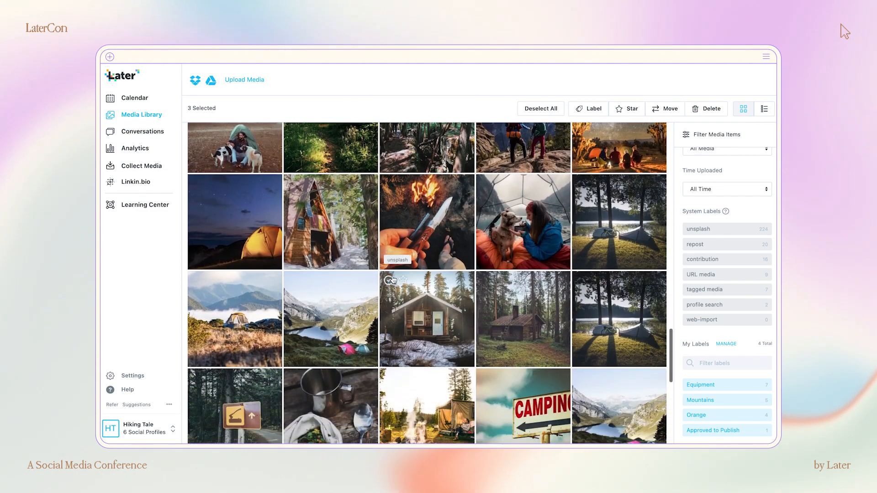
Add the snowy cabin photo to the selection and bring up labelling for the four cabins.
click(428, 318)
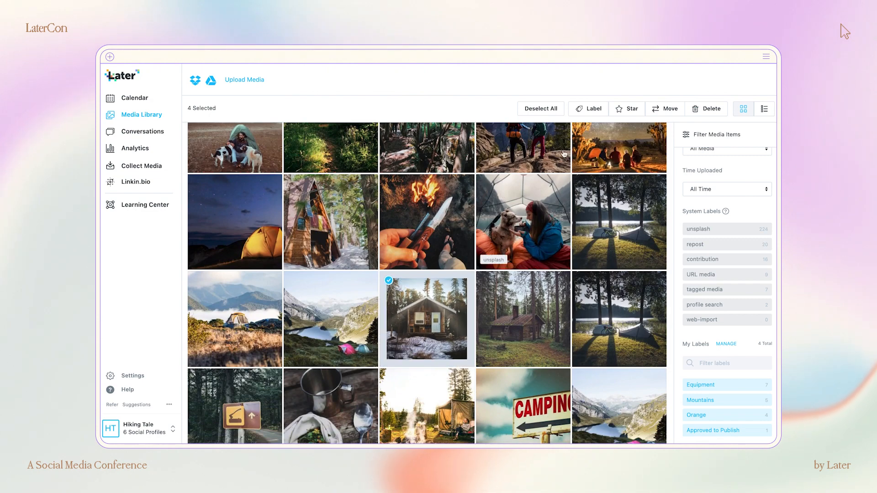
click(588, 109)
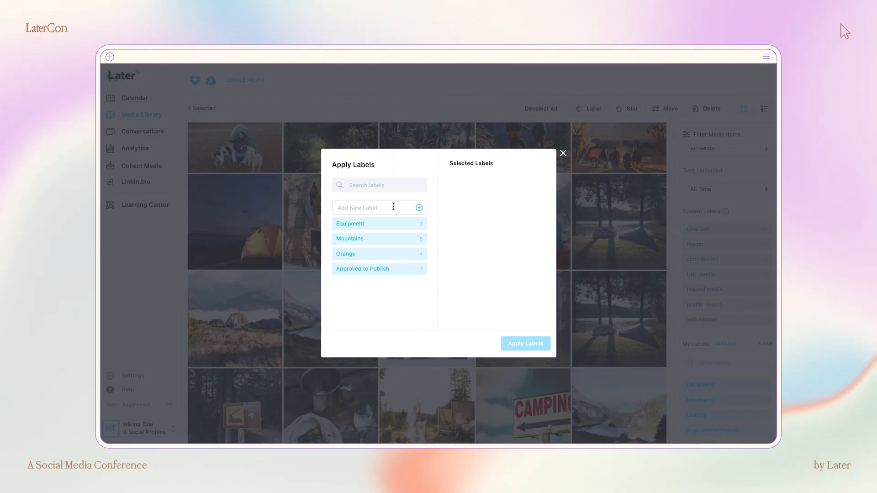
Create the label 'Cozy cabins' and apply it to the four cabin photos.
text(Cozy cabins)
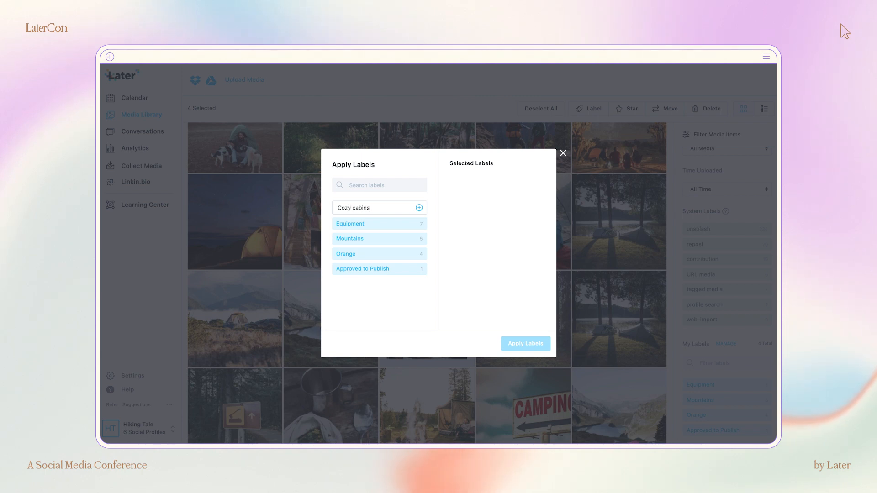
click(419, 207)
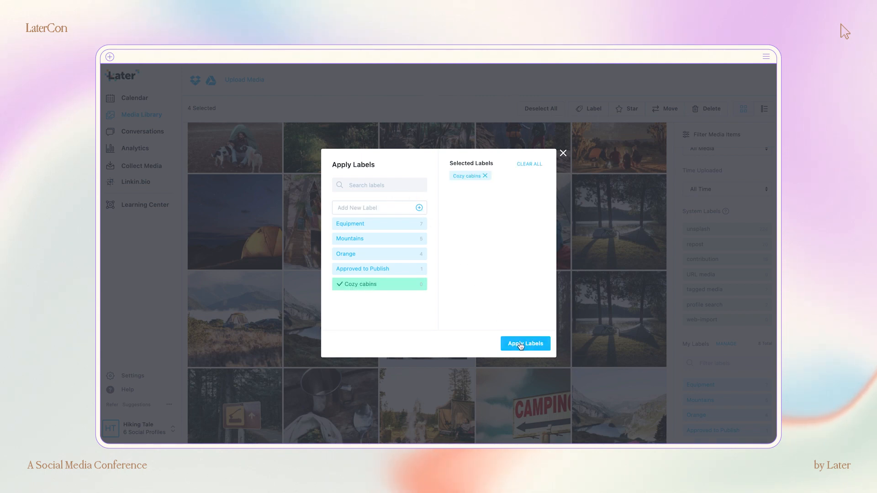
click(525, 344)
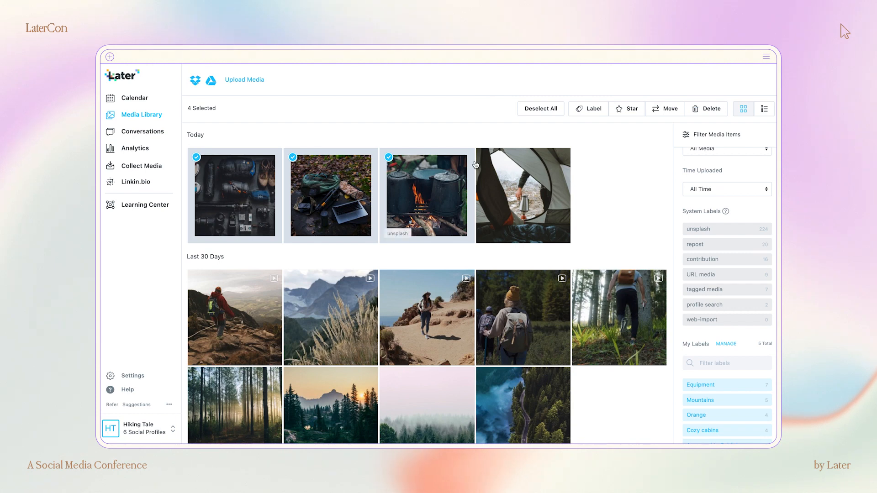
Create the label 'Fall sale campaign' and apply it to the five selected photos.
click(593, 109)
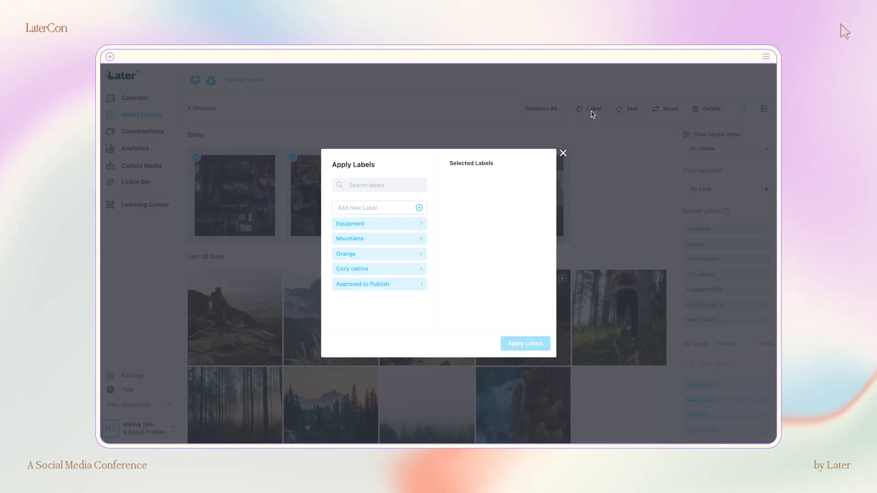
click(419, 207)
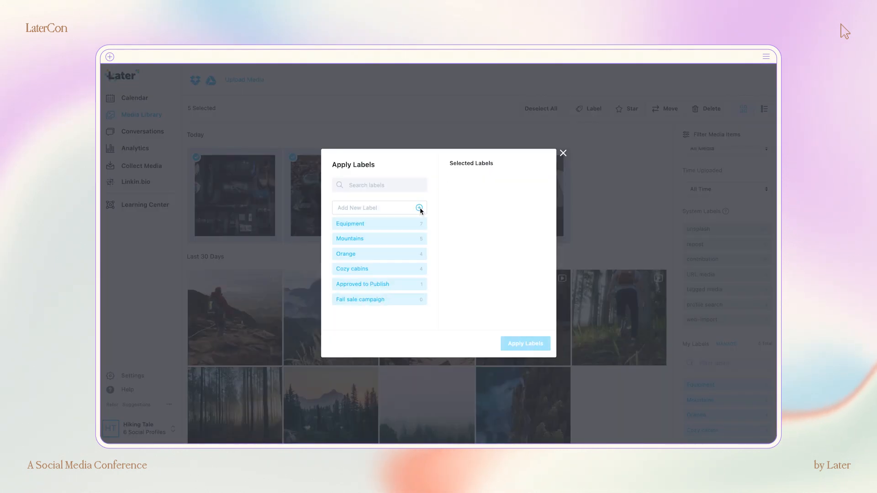
click(525, 343)
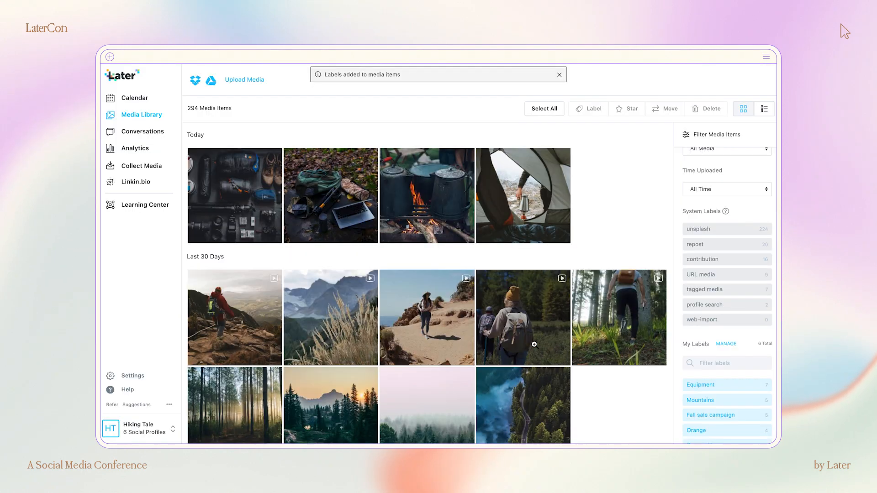
Star a mountain photo so it joins the Starred Media collection.
scroll(down, 3)
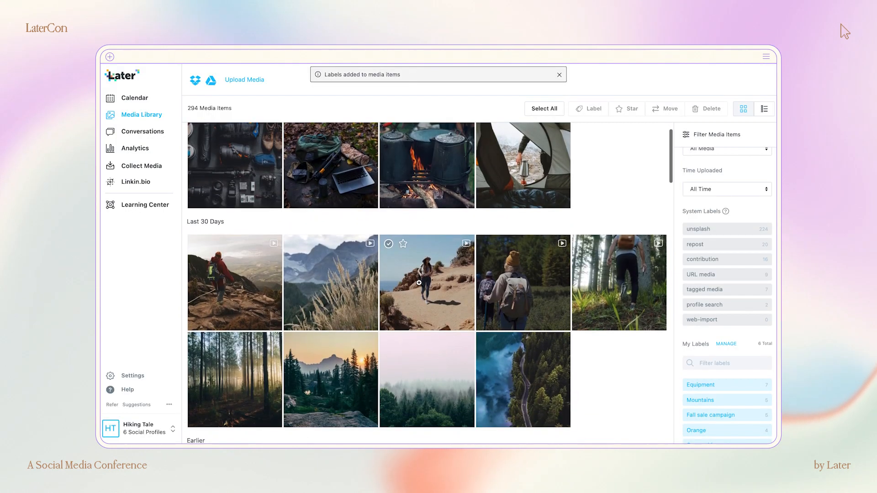
scroll(down, 3)
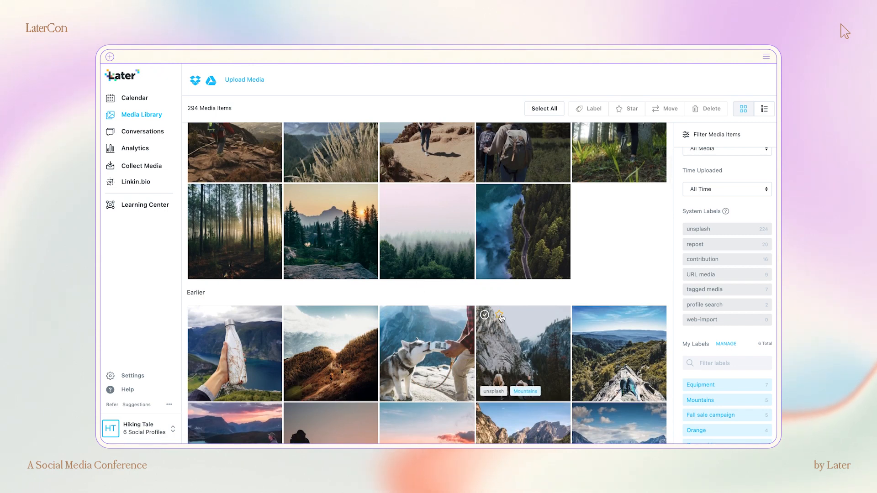
mouse_move(392, 304)
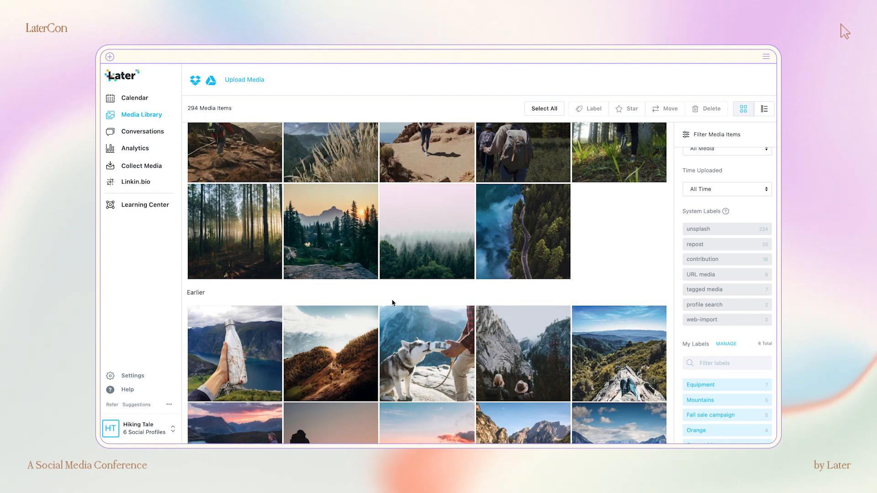
click(626, 109)
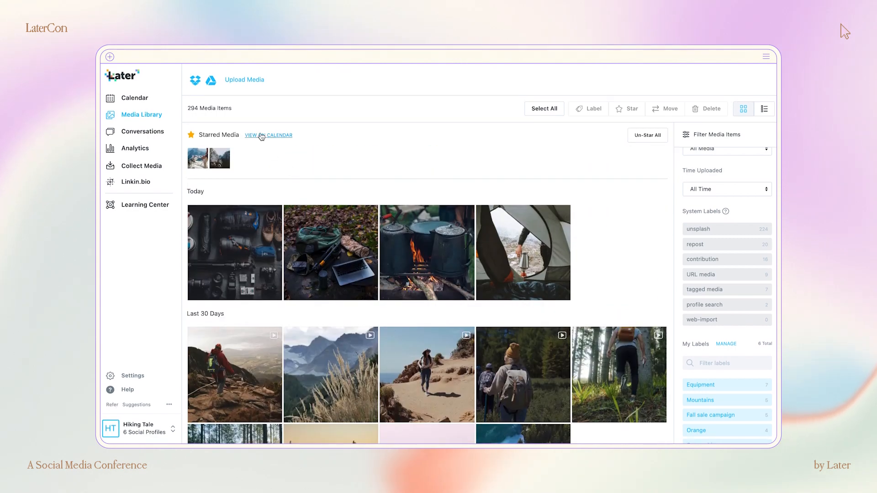